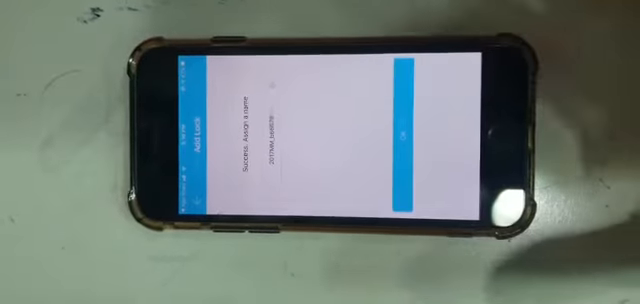
Open the new lock's default name field for editing on the success screen
{"action": "left_click", "coordinate": [290, 130]}
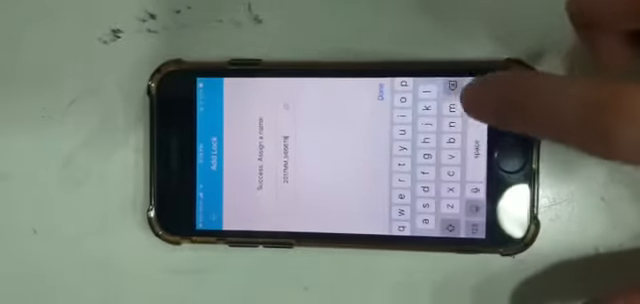